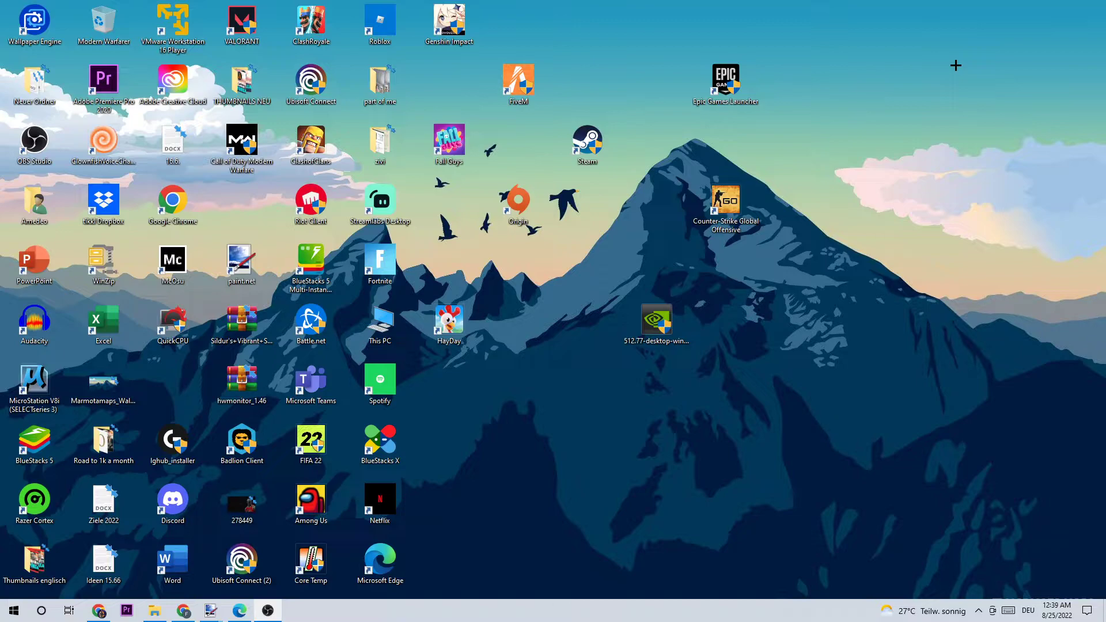
mouse_move(441, 479)
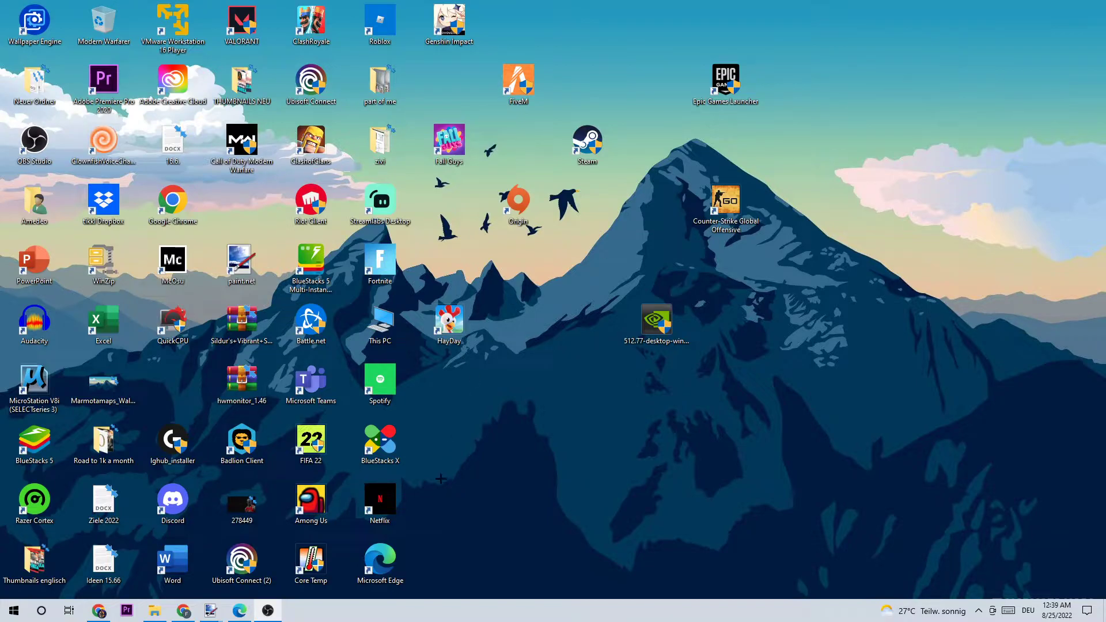
mouse_move(567, 545)
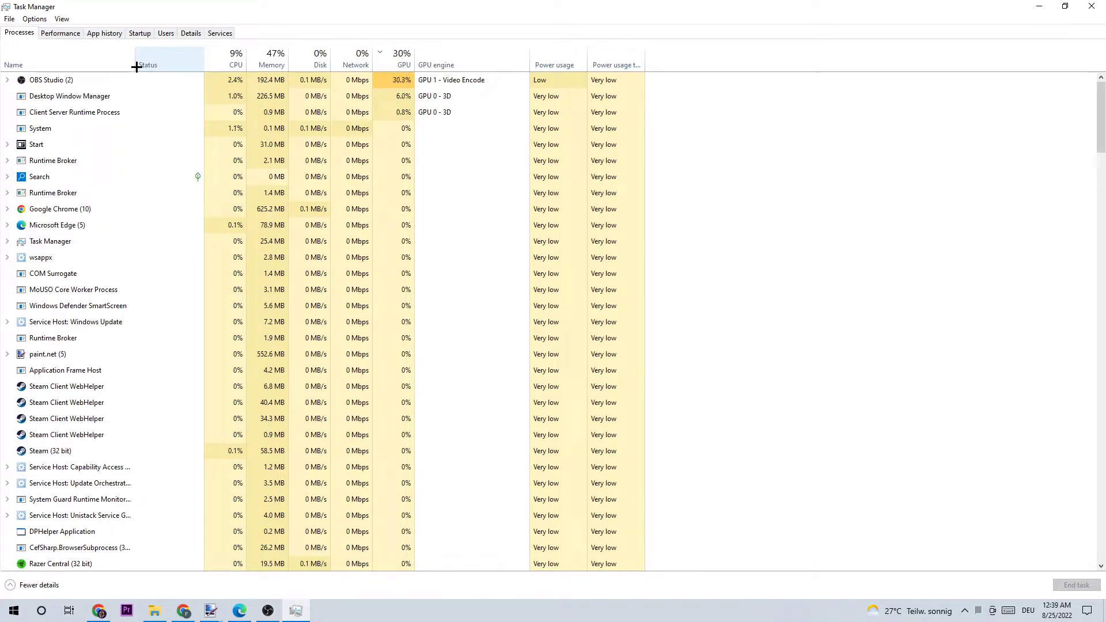
Right-click a background process in Task Manager's Processes tab to end it.
right_click(36, 144)
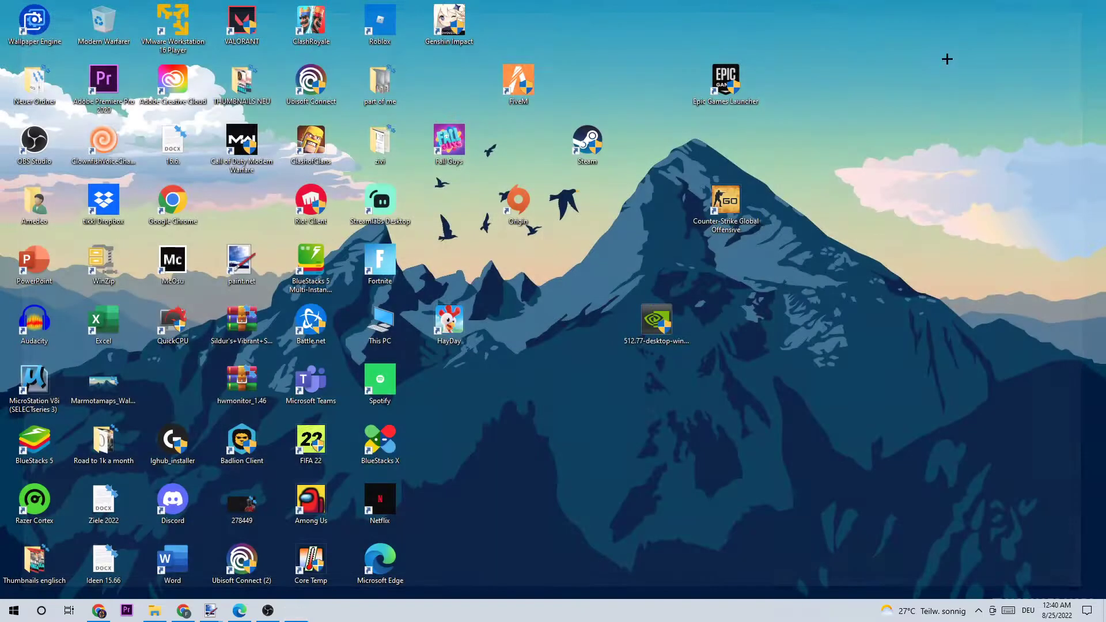
mouse_move(642, 127)
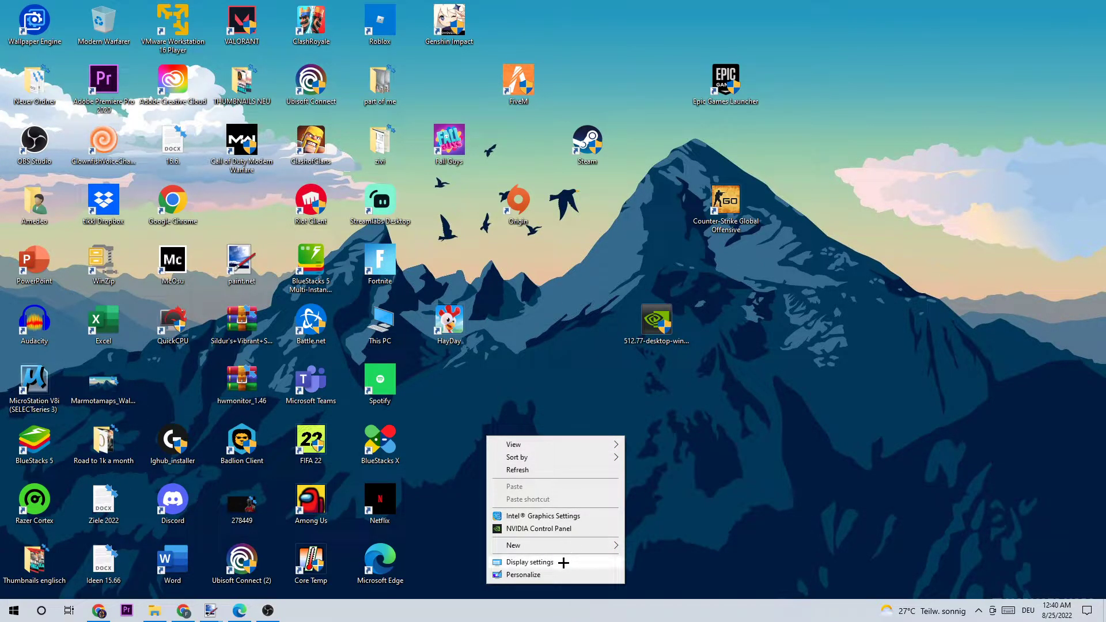
Choose Display settings from the desktop right-click menu.
click(530, 561)
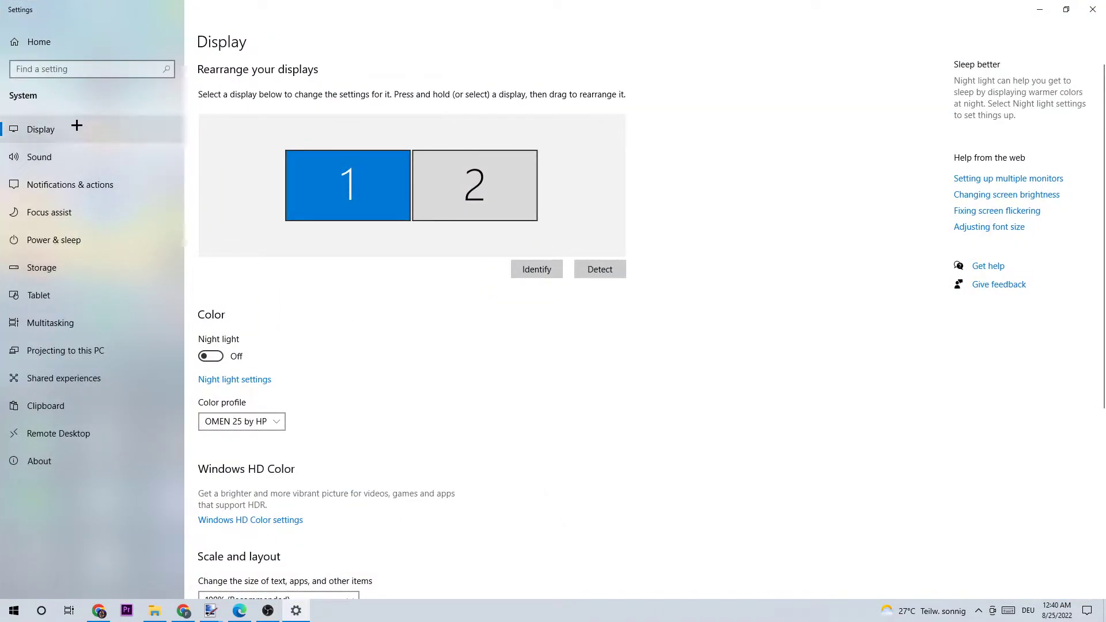
mouse_move(434, 110)
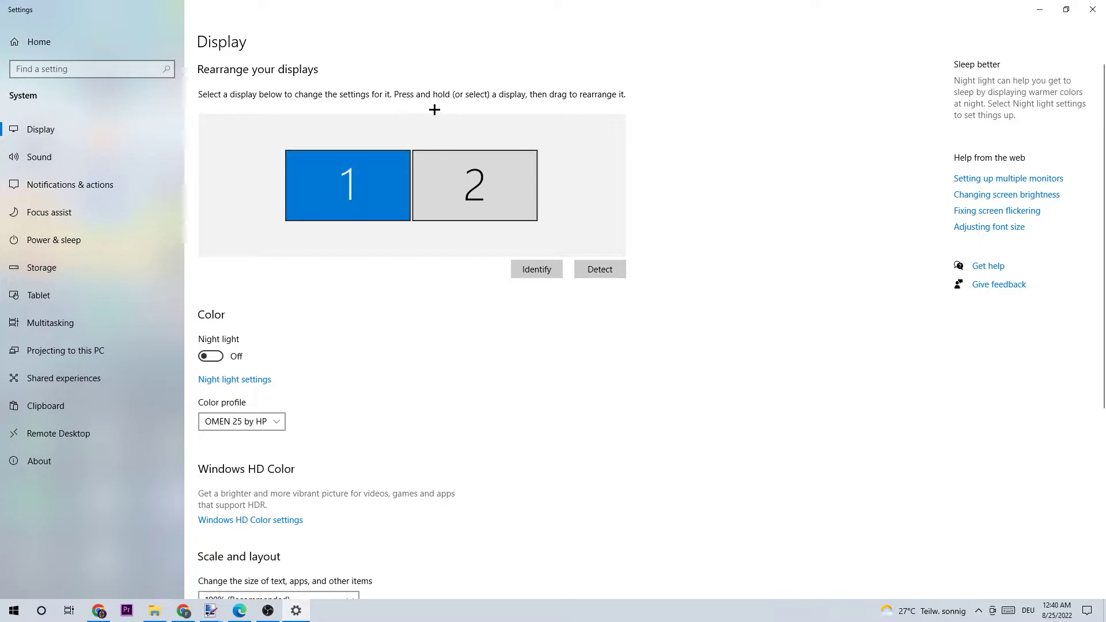
mouse_move(433, 91)
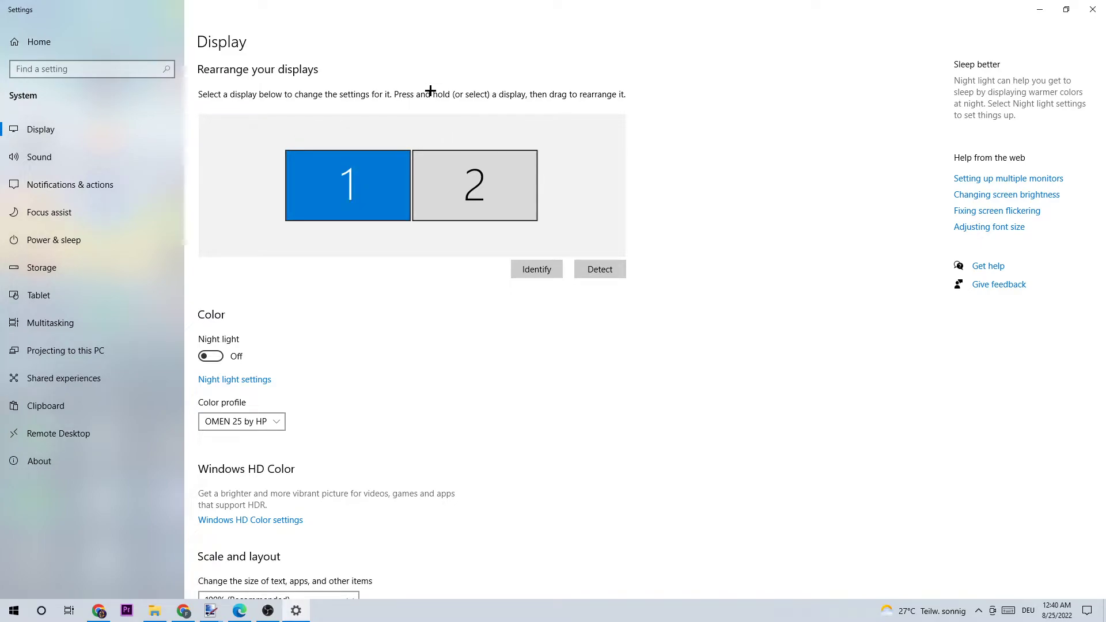
Scroll to Scale and layout to confirm 100% scaling and 1920 × 1080 resolution.
scroll(down, 3)
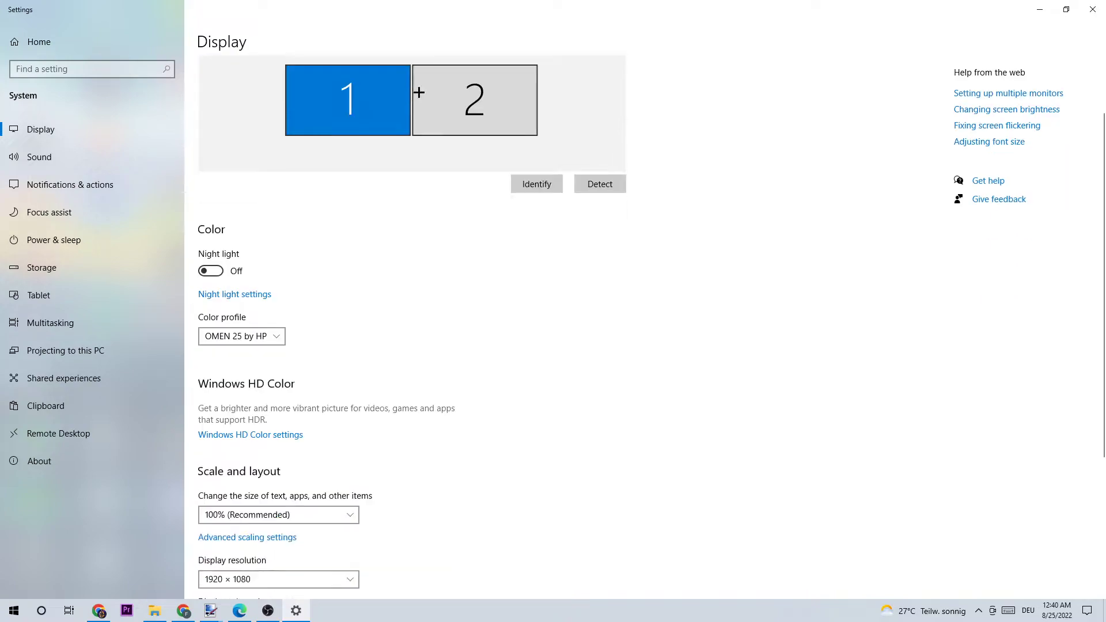
scroll(down, 3)
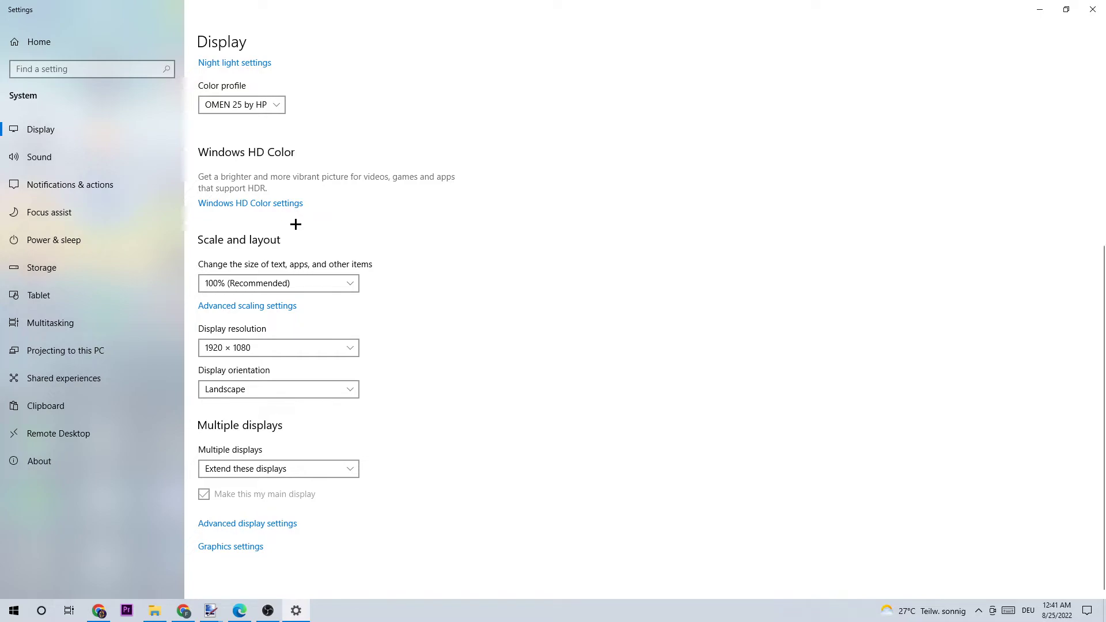
mouse_move(286, 222)
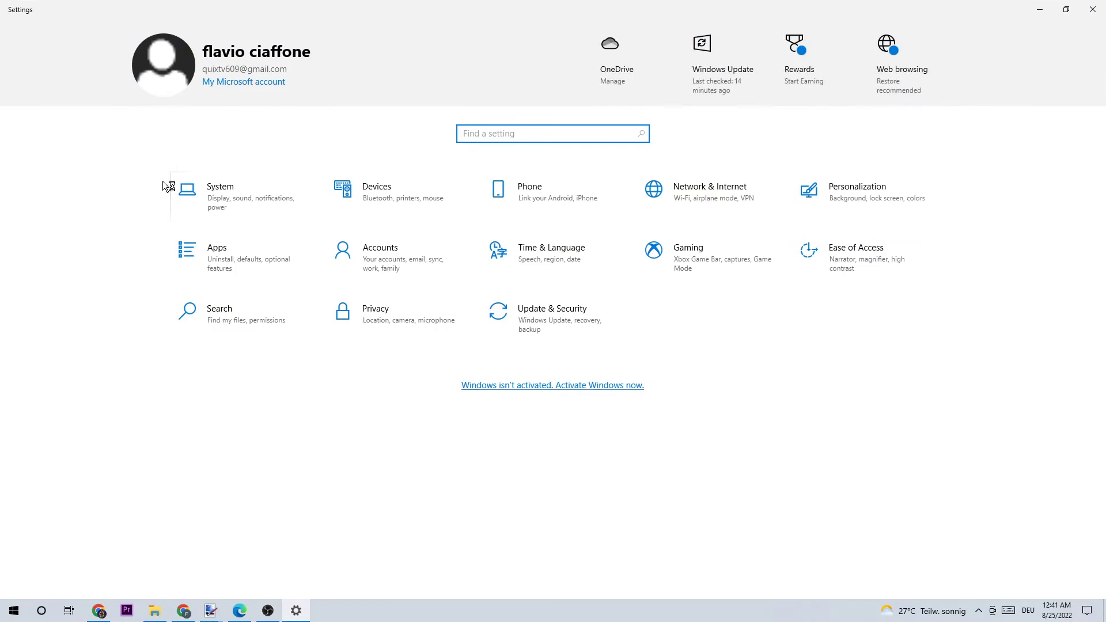
Go to Update & Security to view the pending .NET Framework update.
click(552, 308)
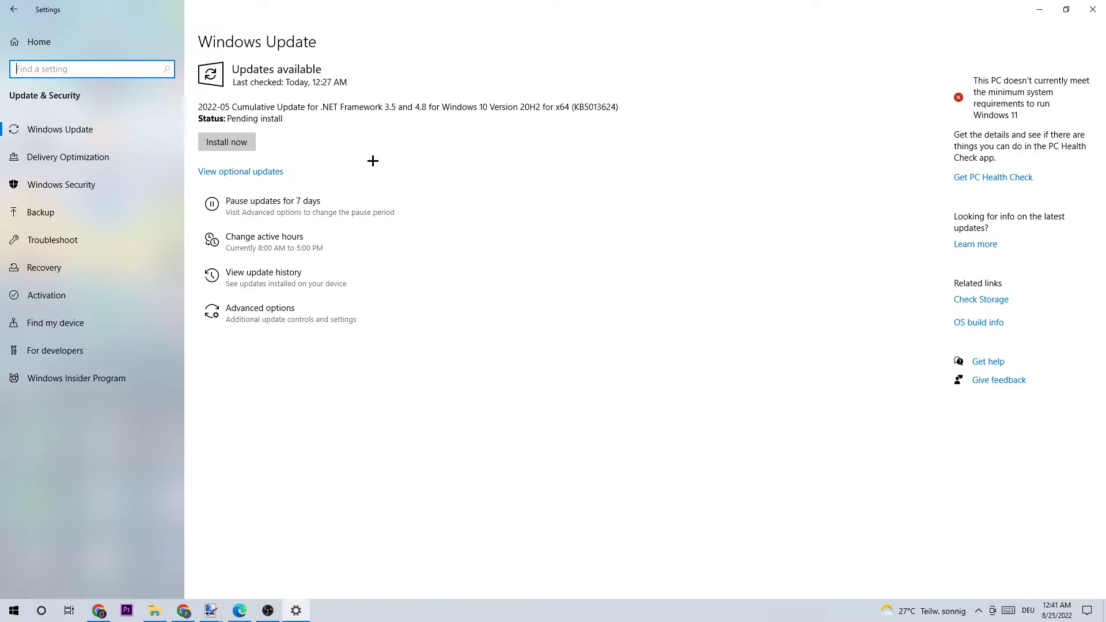
mouse_move(681, 95)
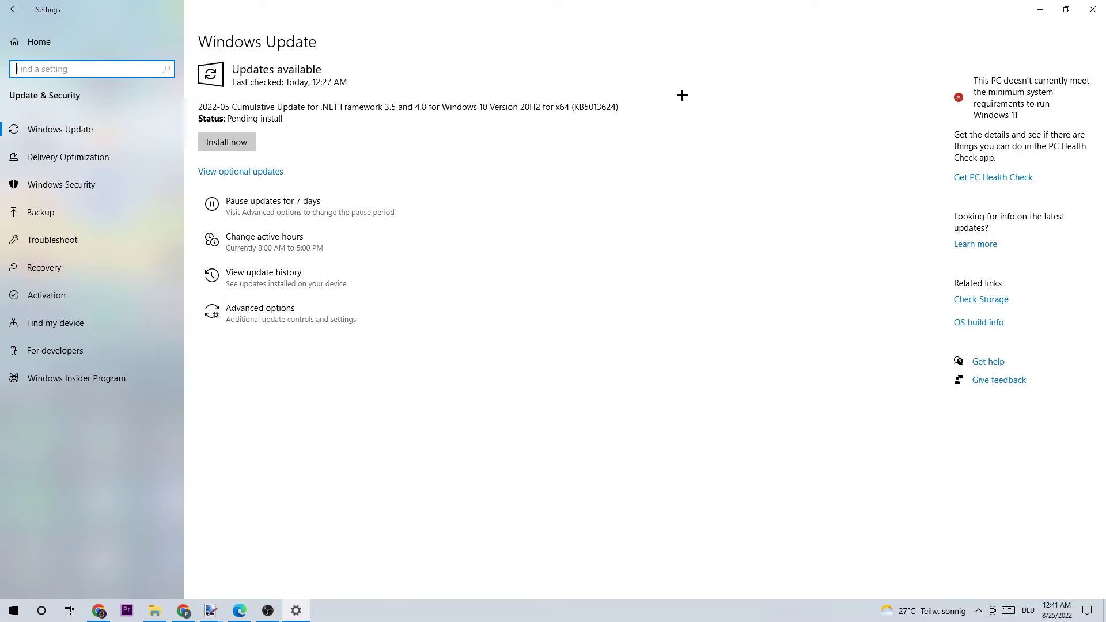